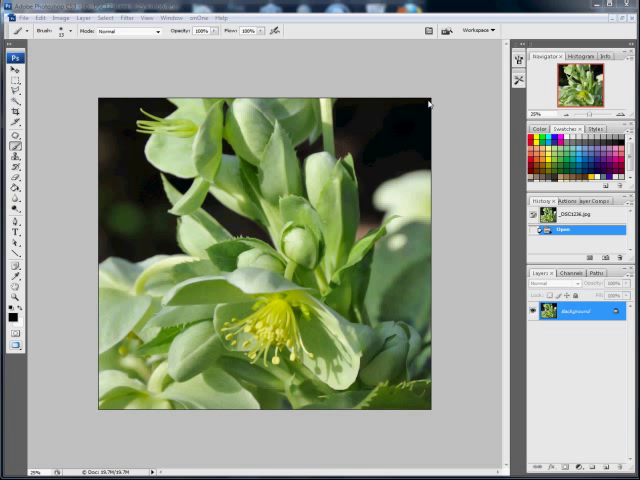
{"action": "mouse_move", "coordinate": [428, 104]}
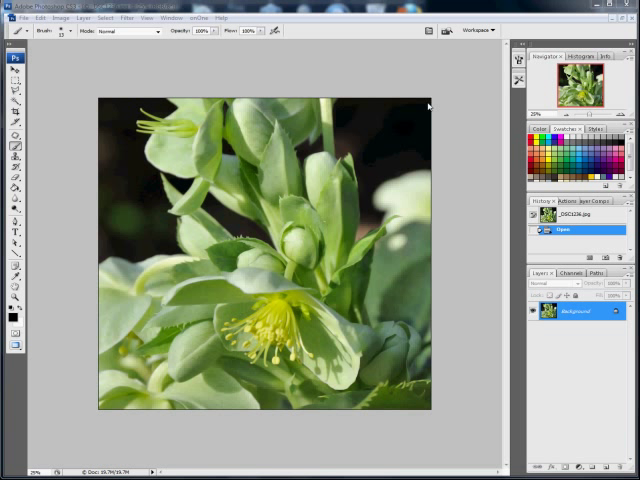
{"action": "mouse_move", "coordinate": [428, 106]}
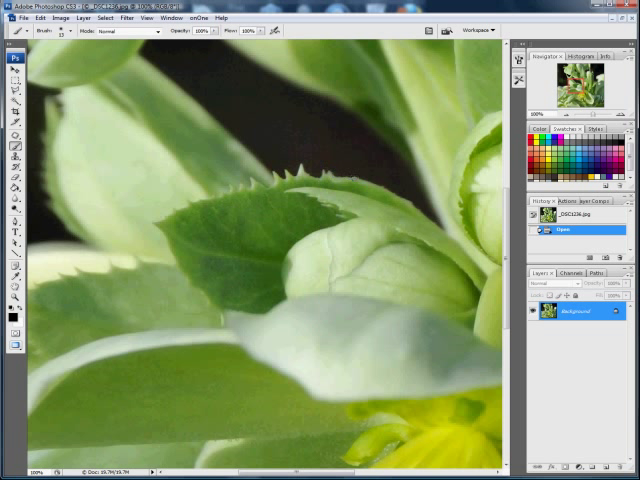
{"action": "mouse_move", "coordinate": [393, 180]}
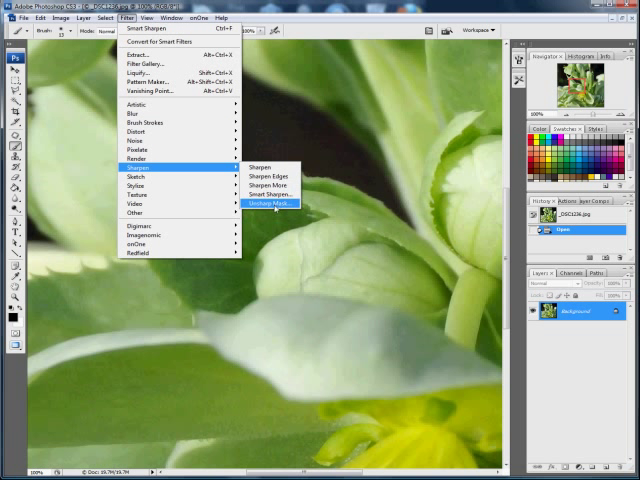
{"action": "mouse_move", "coordinate": [266, 196]}
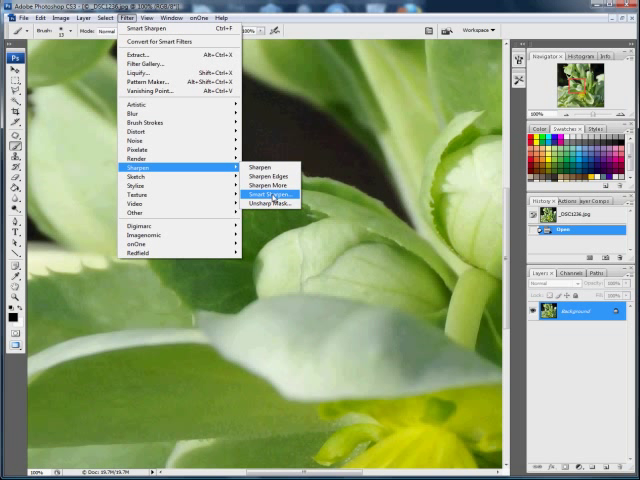
Step: Launch Smart Sharpen from Filter > Sharpen, previewing the leaf close-up at default settings
{"action": "left_click", "coordinate": [264, 193]}
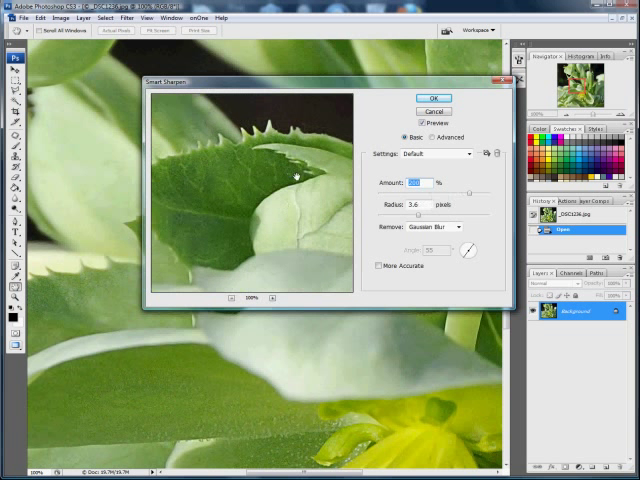
{"action": "left_click", "coordinate": [433, 97]}
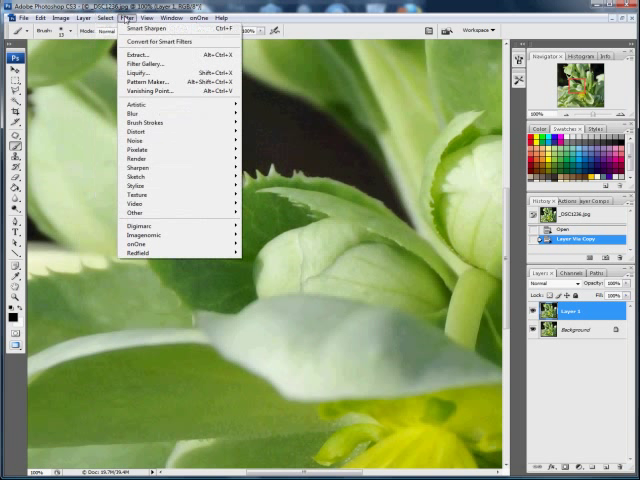
{"action": "mouse_move", "coordinate": [138, 167]}
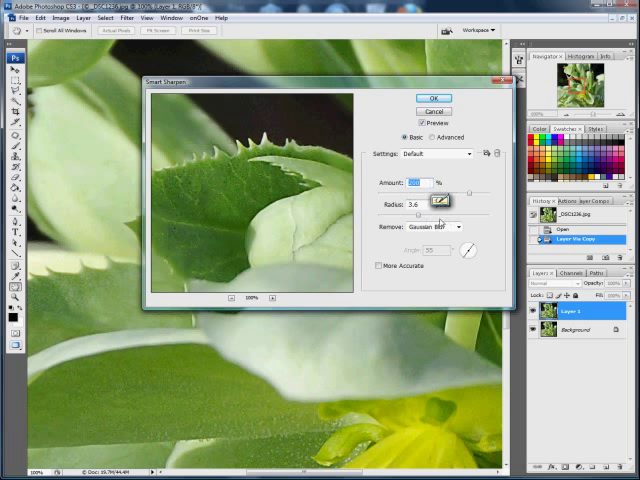
Step: Reopen the Smart Sharpen filter from the Filter menu for the duplicate Layer 1
{"action": "left_click", "coordinate": [433, 98]}
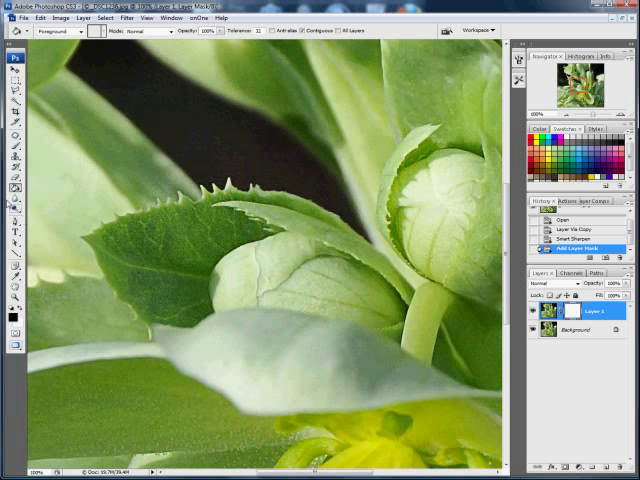
{"action": "mouse_move", "coordinate": [238, 215]}
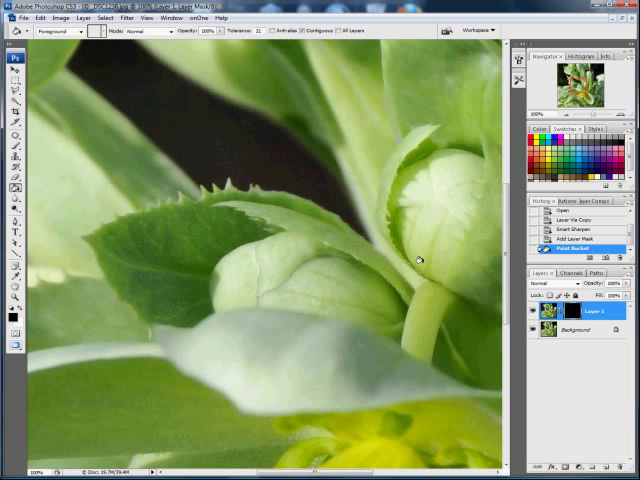
{"action": "mouse_move", "coordinate": [325, 288]}
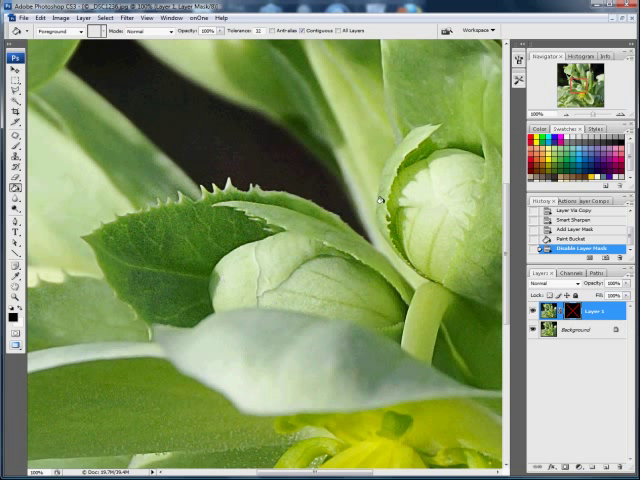
{"action": "mouse_move", "coordinate": [575, 318]}
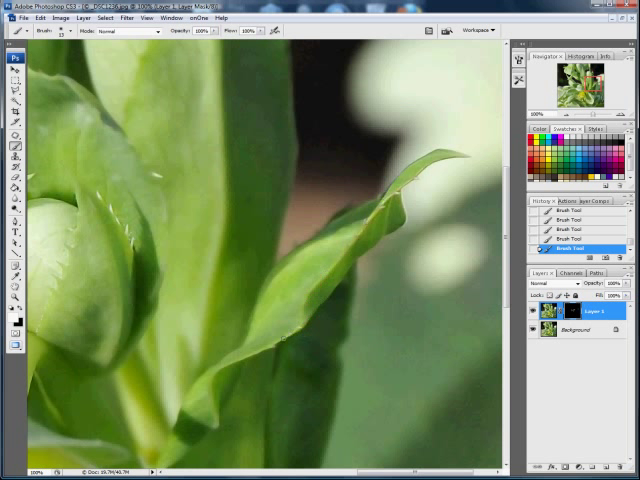
{"action": "mouse_move", "coordinate": [272, 358]}
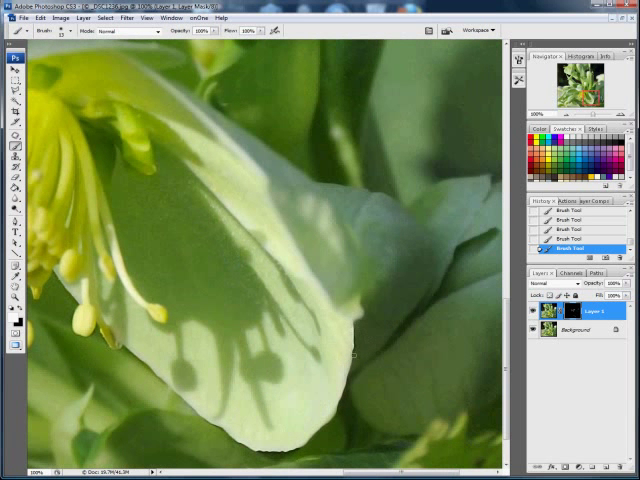
Step: Paint white along the in-focus petal edge on the mask to reveal sharpening
{"action": "left_click_drag", "start_coordinate": [300, 440], "coordinate": [355, 355]}
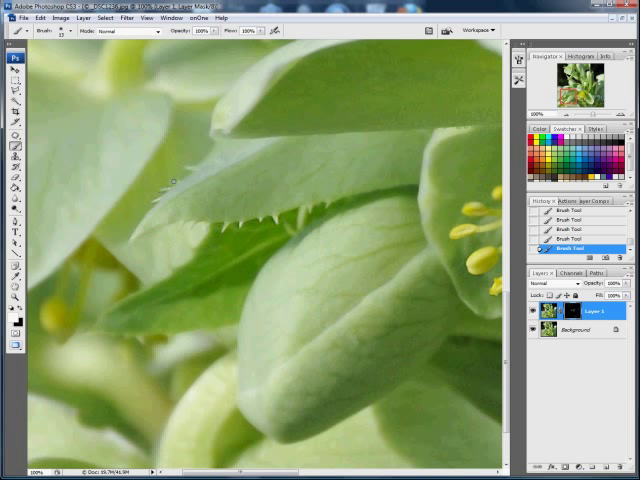
{"action": "mouse_move", "coordinate": [325, 190]}
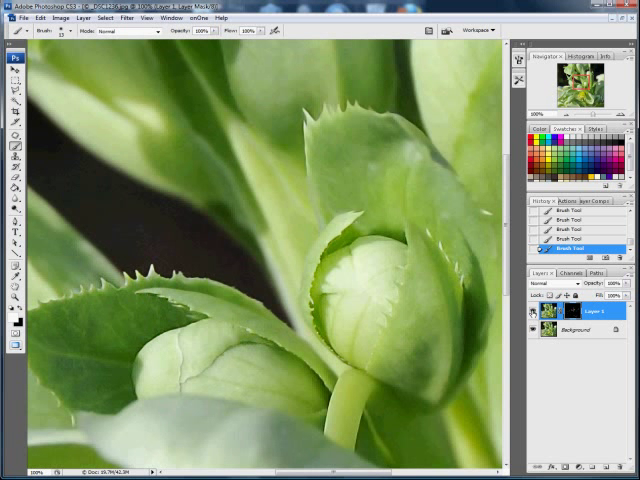
{"action": "mouse_move", "coordinate": [548, 316]}
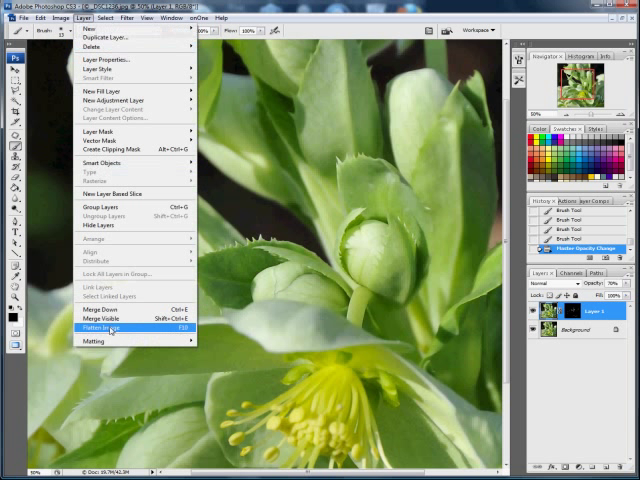
Step: Run Layer > Flatten Image to merge all layers into one Background layer
{"action": "left_click", "coordinate": [95, 328]}
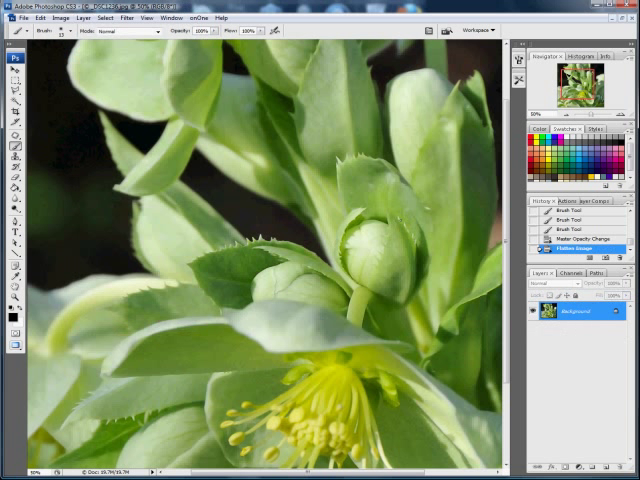